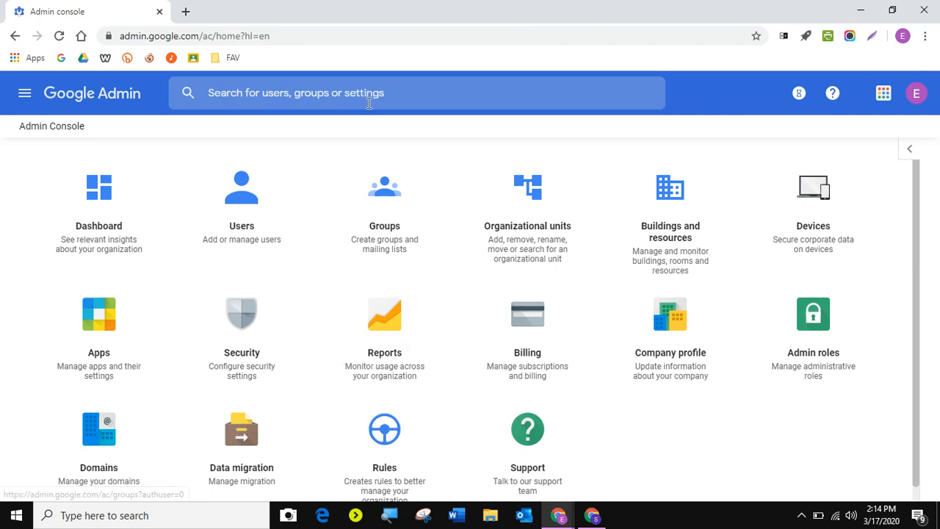
# Step: Search the admin console for 'google meet' and pick the Meet settings result
pyautogui.write('goog')
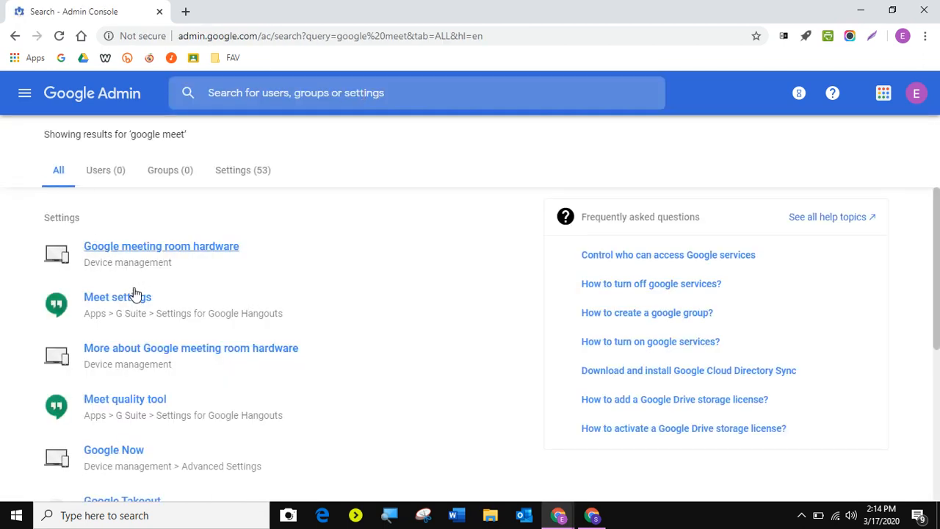
pyautogui.moveTo(125, 303)
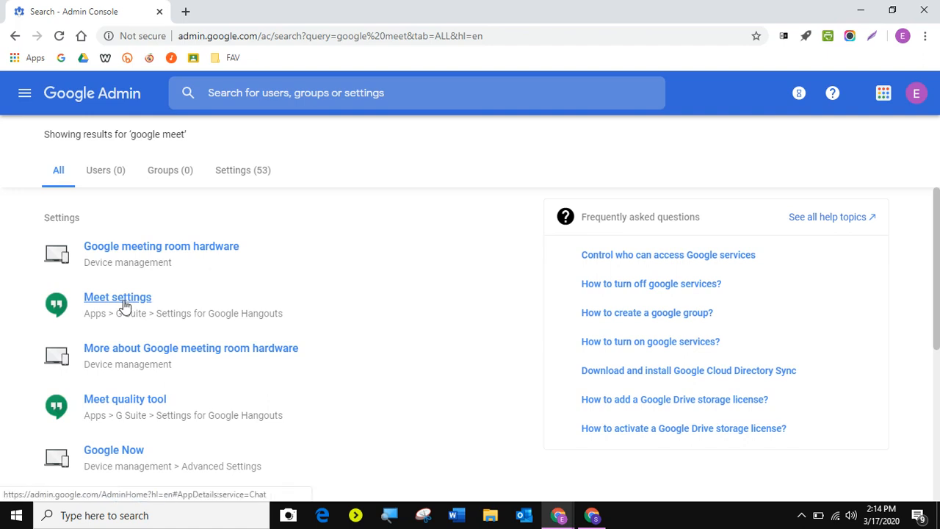
pyautogui.click(117, 297)
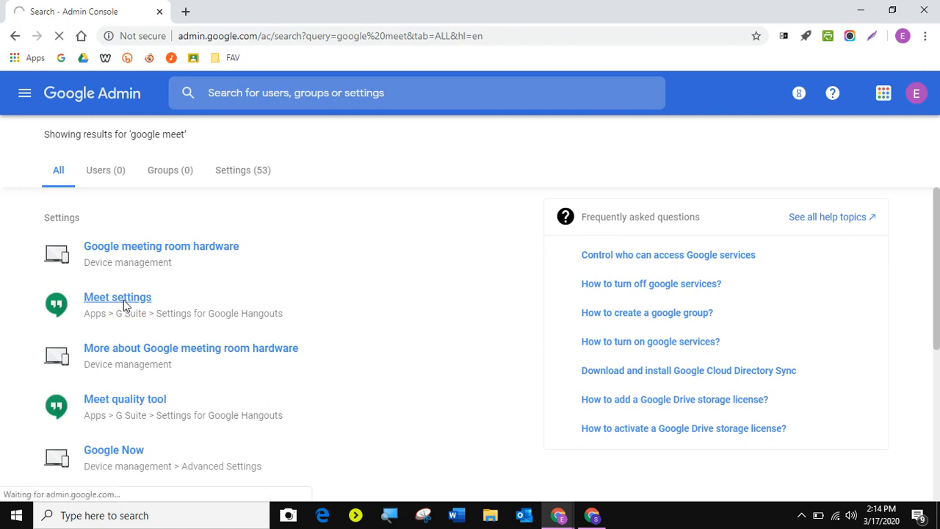
# Step: Open the Hangouts Meet and Google Hangouts settings page
pyautogui.click(117, 296)
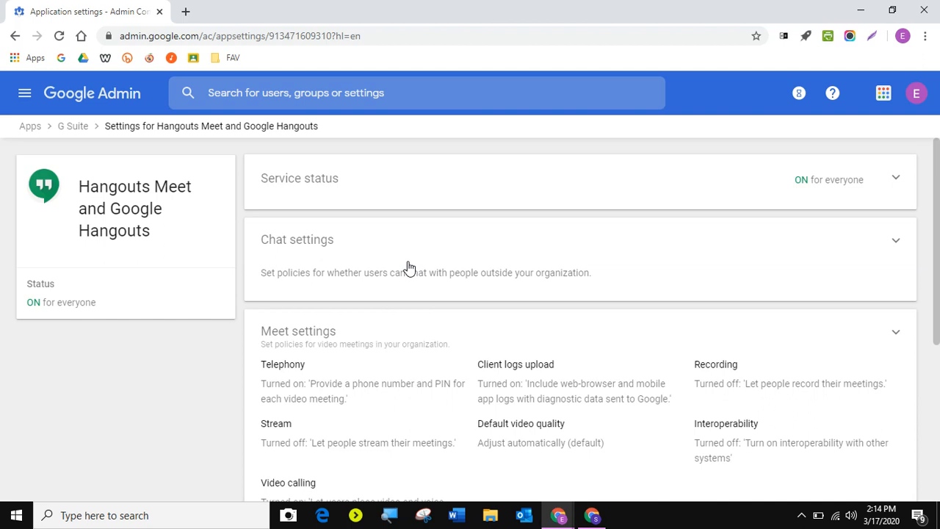
pyautogui.moveTo(252, 265)
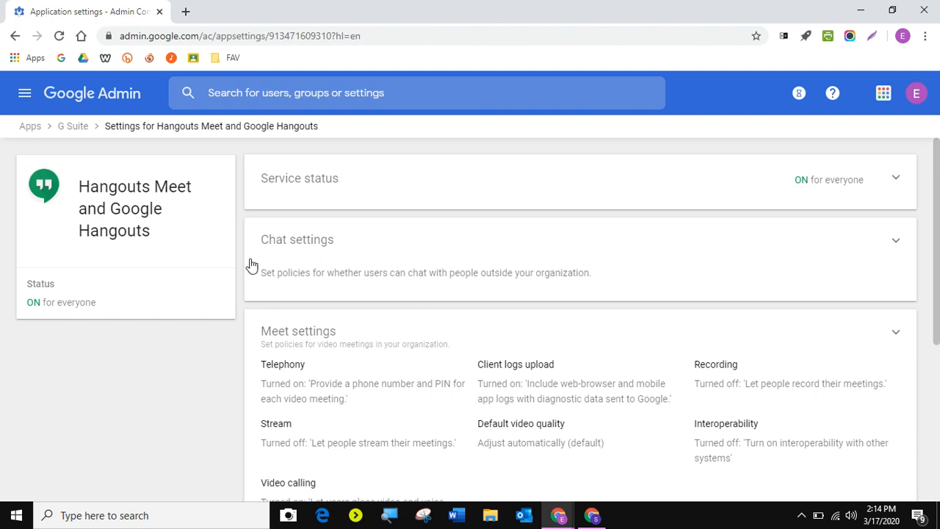
pyautogui.moveTo(862, 185)
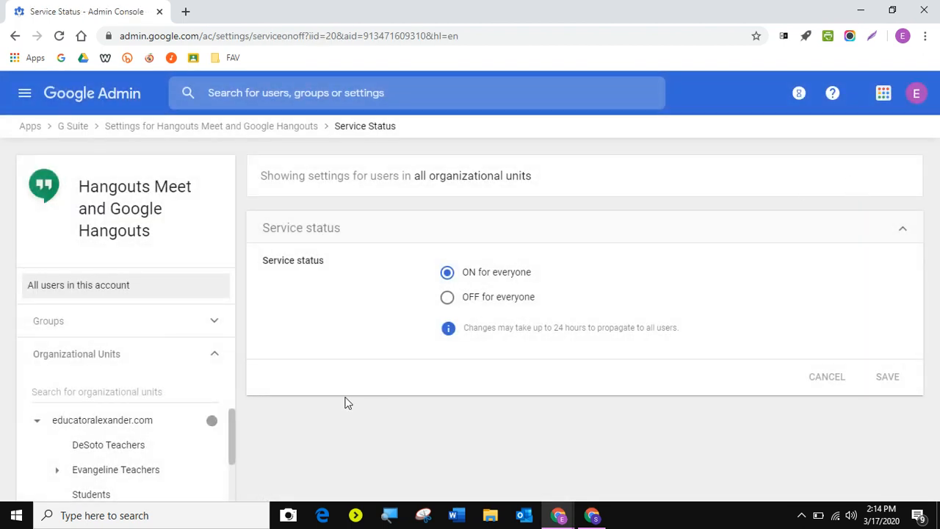
# Step: Select the educatoralexander.com top-level unit and confirm Meet service status is ON
pyautogui.click(102, 420)
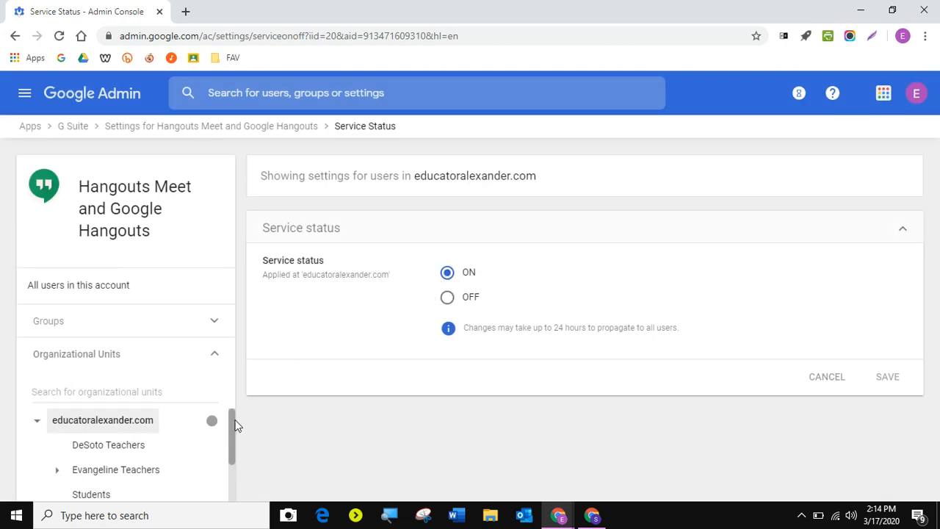
pyautogui.scroll(-3)
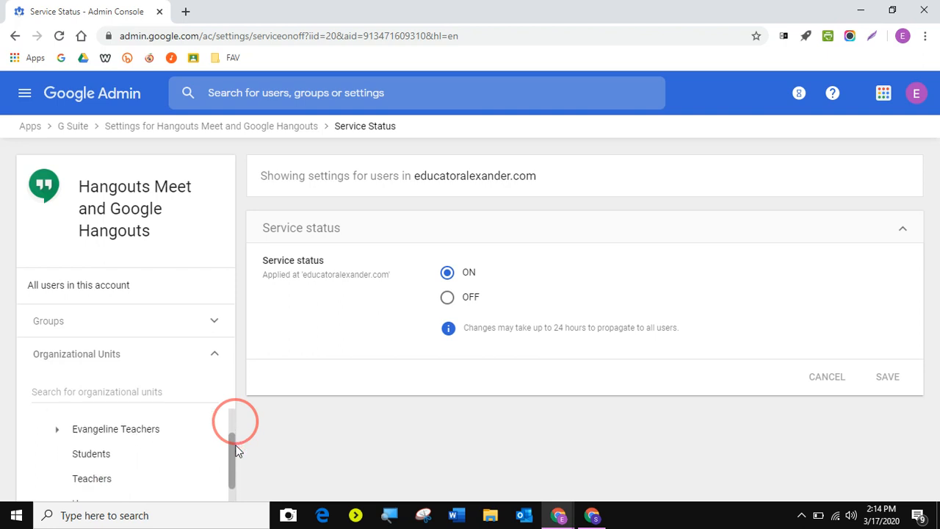
pyautogui.scroll(-3)
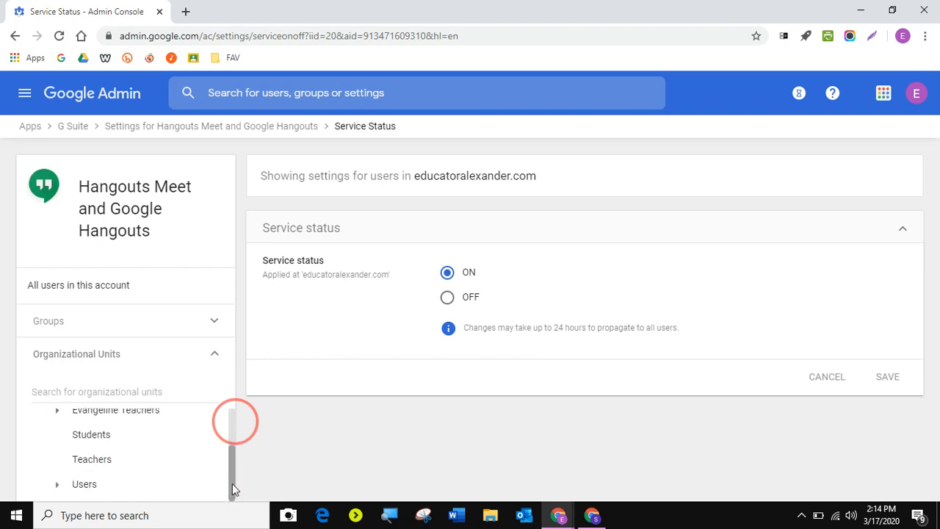
pyautogui.moveTo(221, 507)
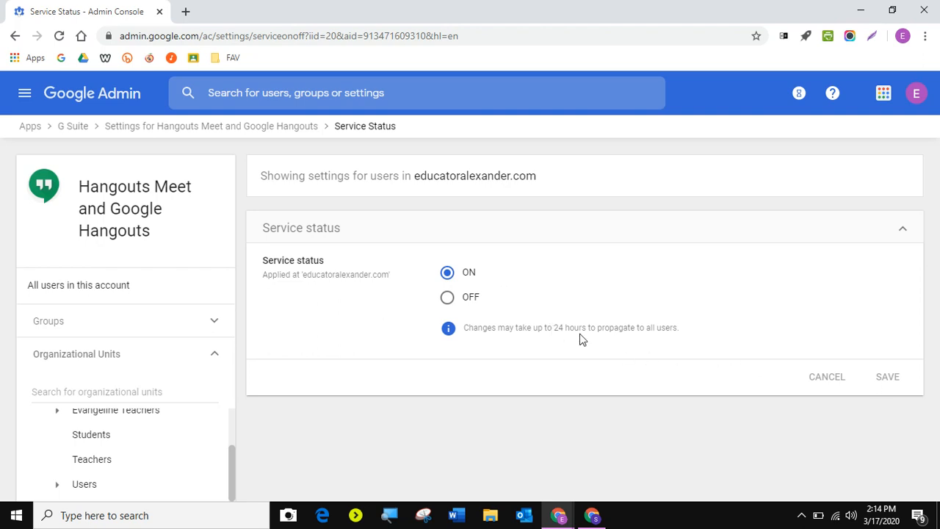
pyautogui.moveTo(665, 392)
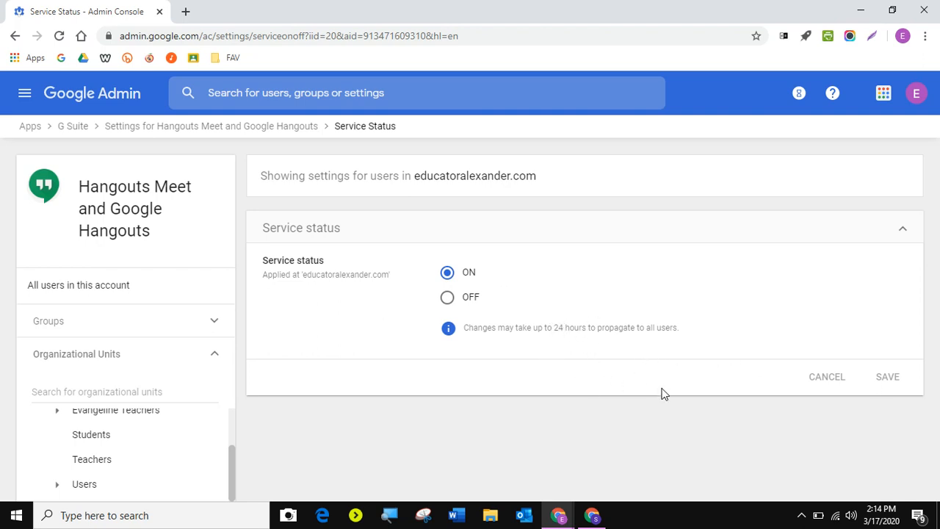
pyautogui.moveTo(560, 288)
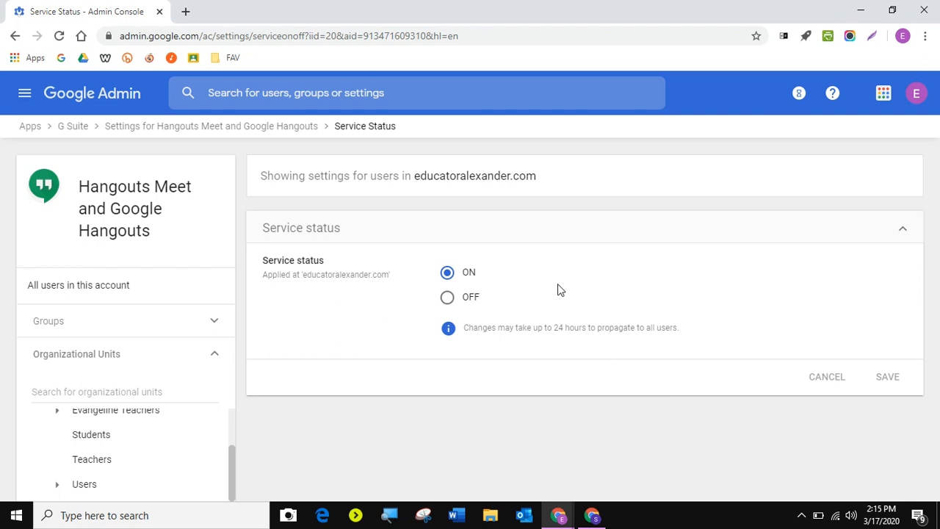
pyautogui.moveTo(345, 206)
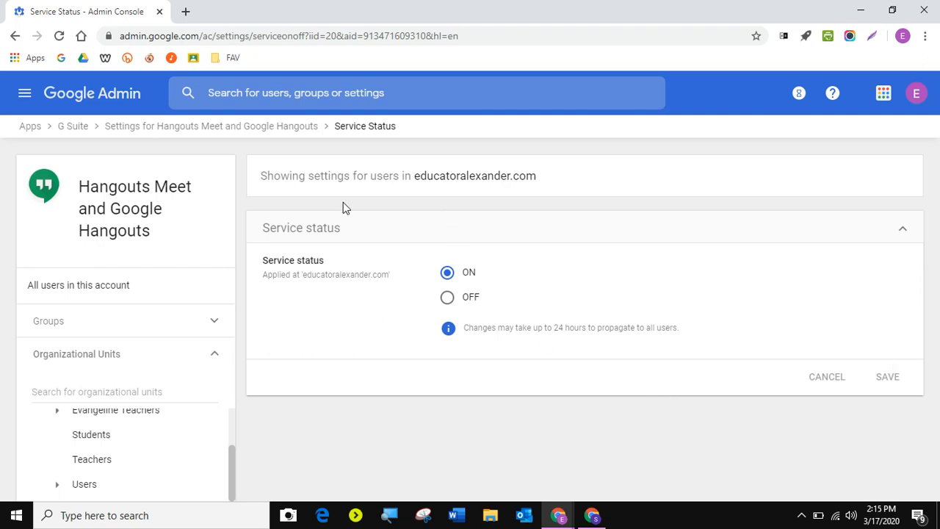
pyautogui.moveTo(135, 208)
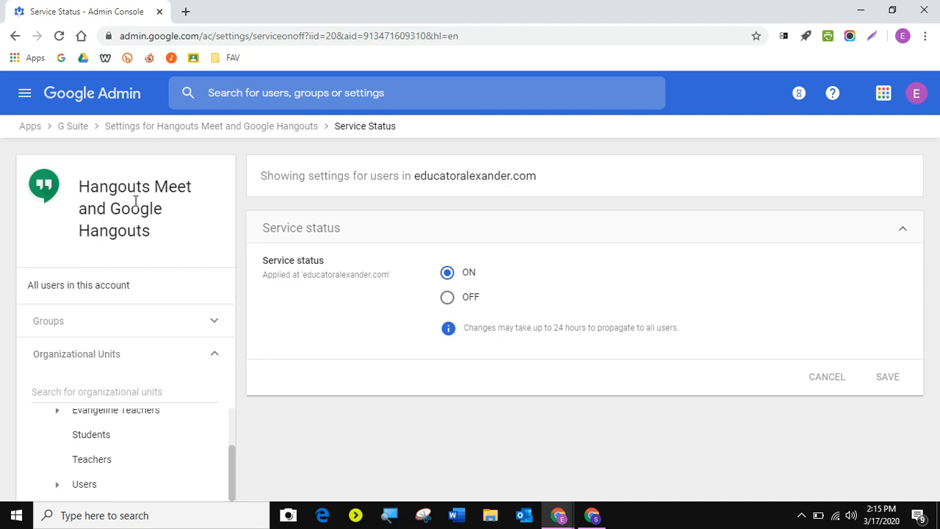
pyautogui.moveTo(224, 132)
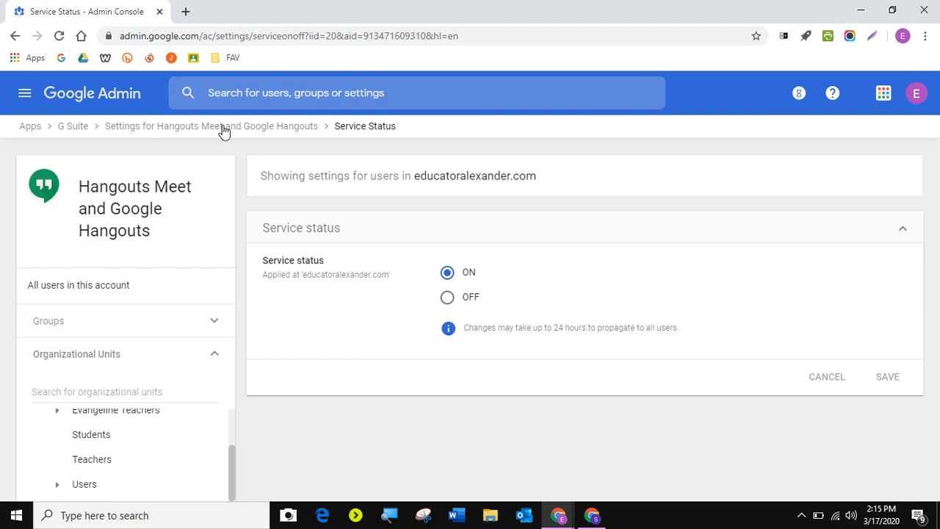
# Step: Open the full Meet settings for educatoralexander.com and review its video calling policies
pyautogui.click(211, 126)
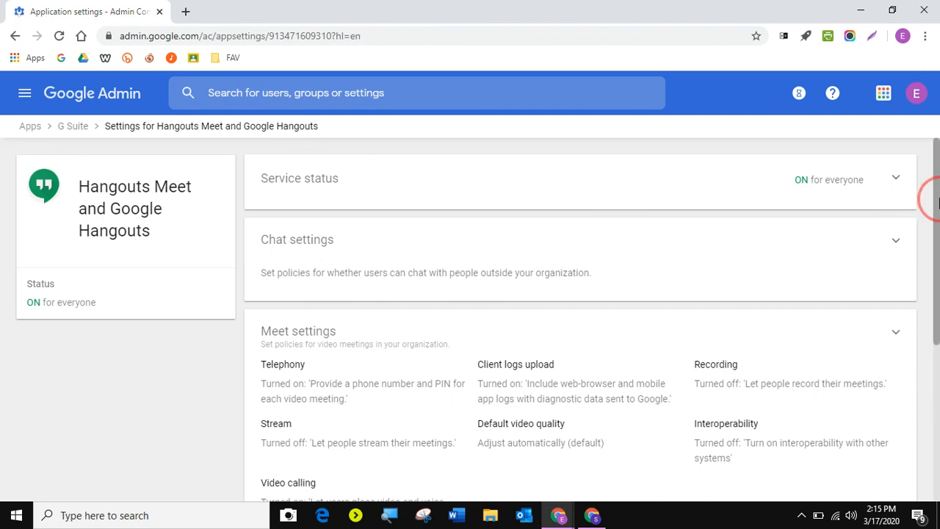
pyautogui.scroll(-3)
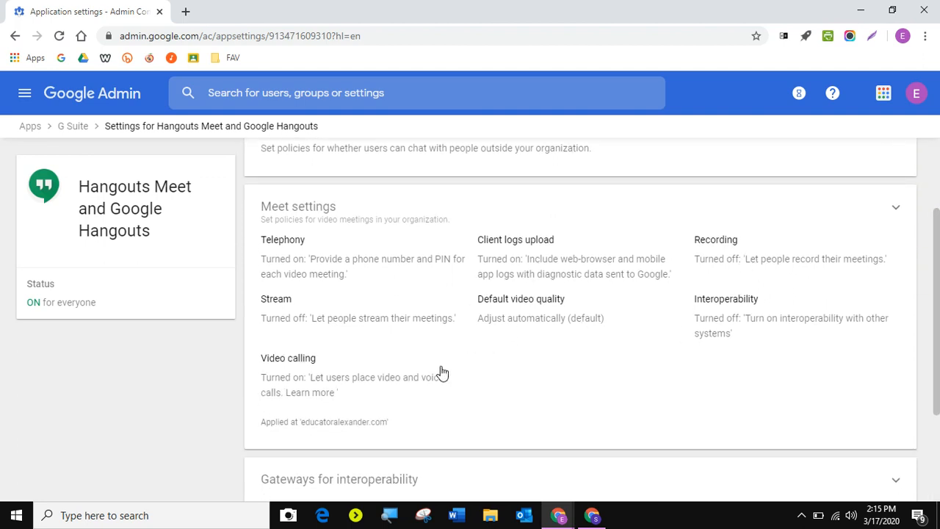
pyautogui.click(293, 367)
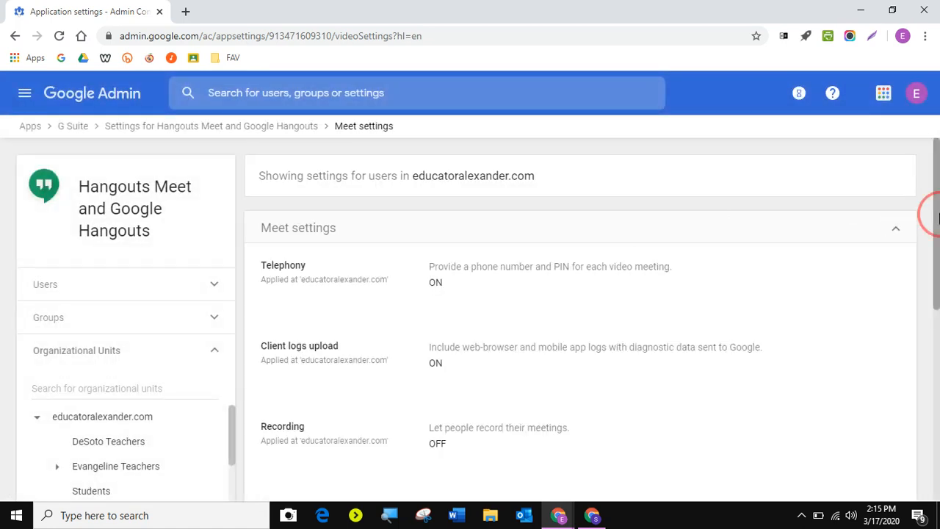
pyautogui.scroll(-3)
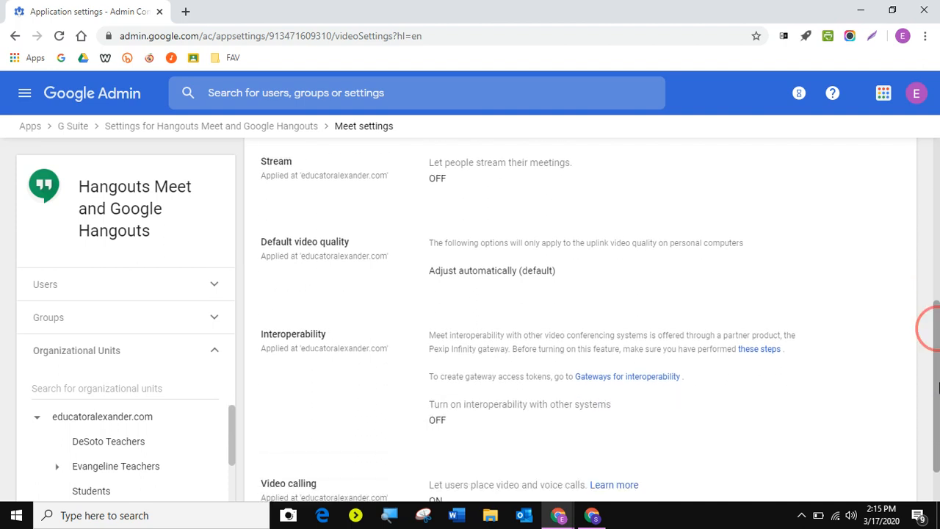
pyautogui.scroll(-3)
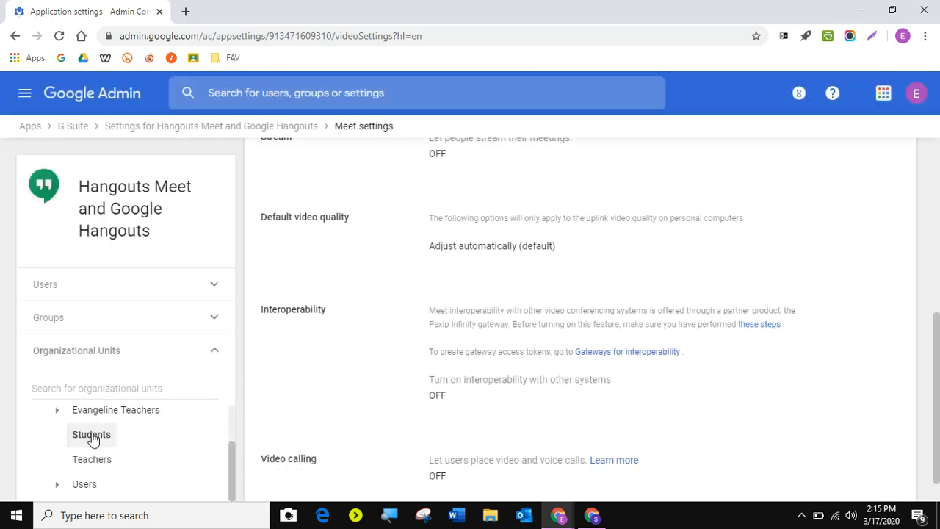
# Step: Select the Students unit and open its overridden Video calling setting, shown unchecked
pyautogui.click(91, 435)
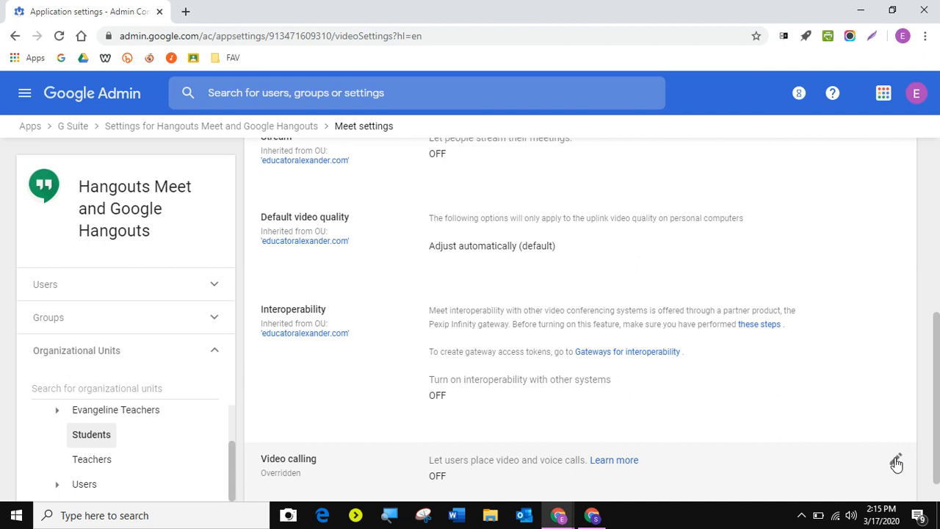
pyautogui.click(898, 459)
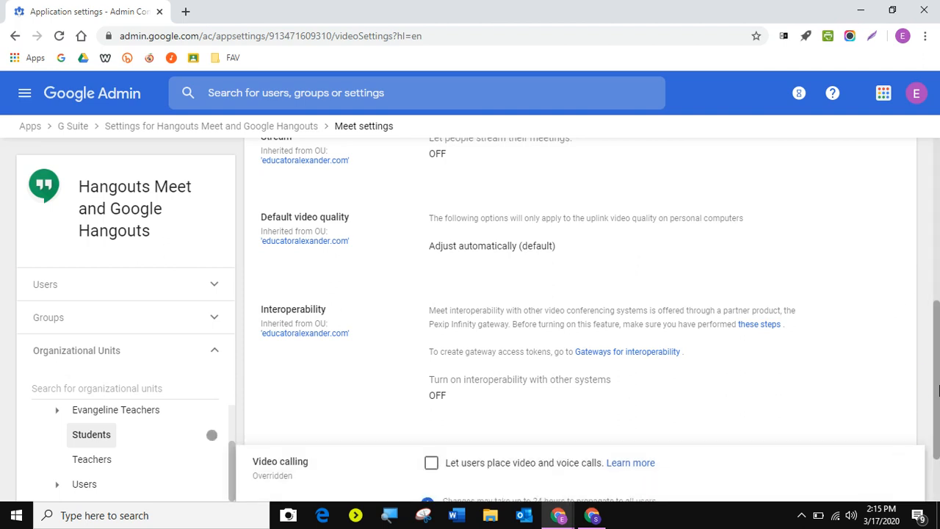
pyautogui.scroll(-3)
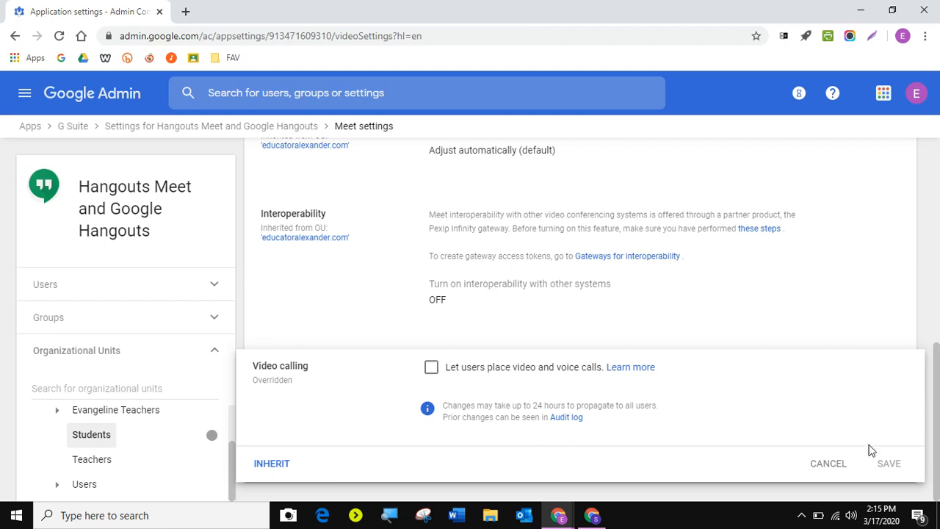
pyautogui.moveTo(902, 471)
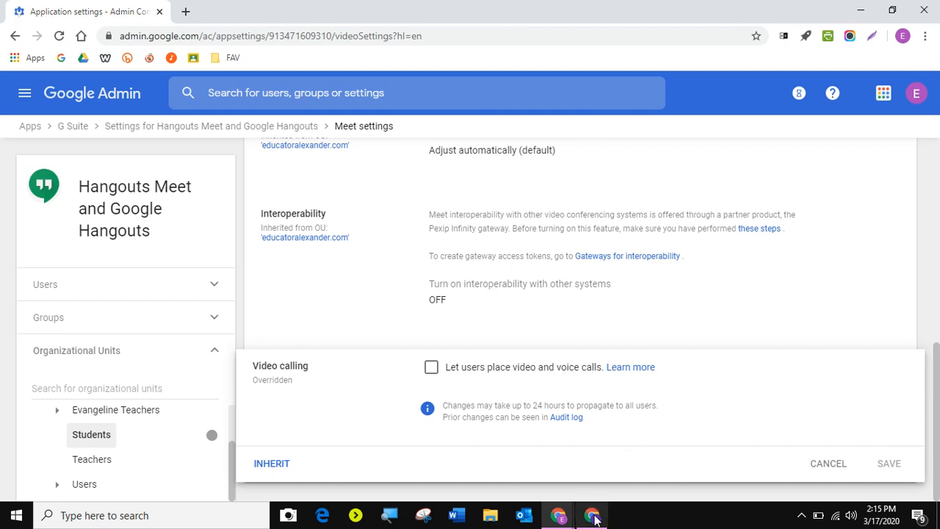
# Step: Switch to the student's Chrome window showing the join-only Meet home page
pyautogui.click(592, 513)
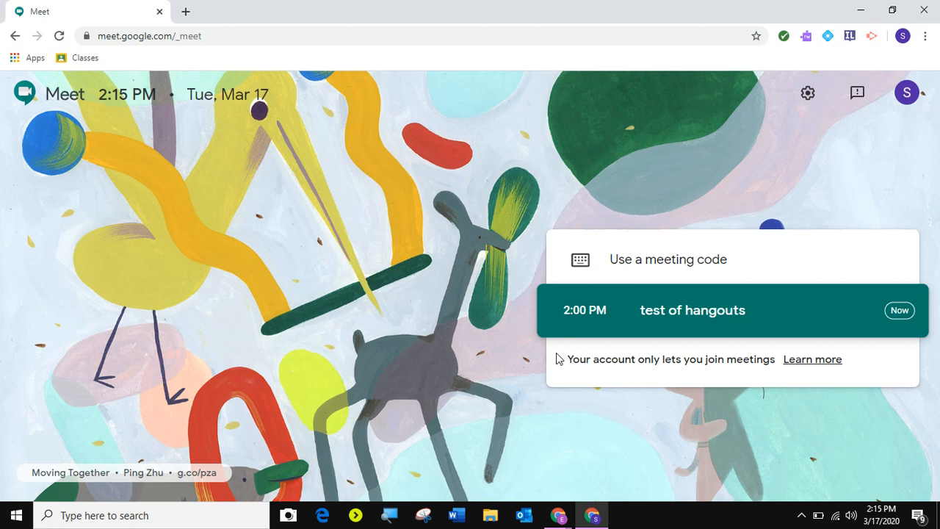
pyautogui.moveTo(640, 271)
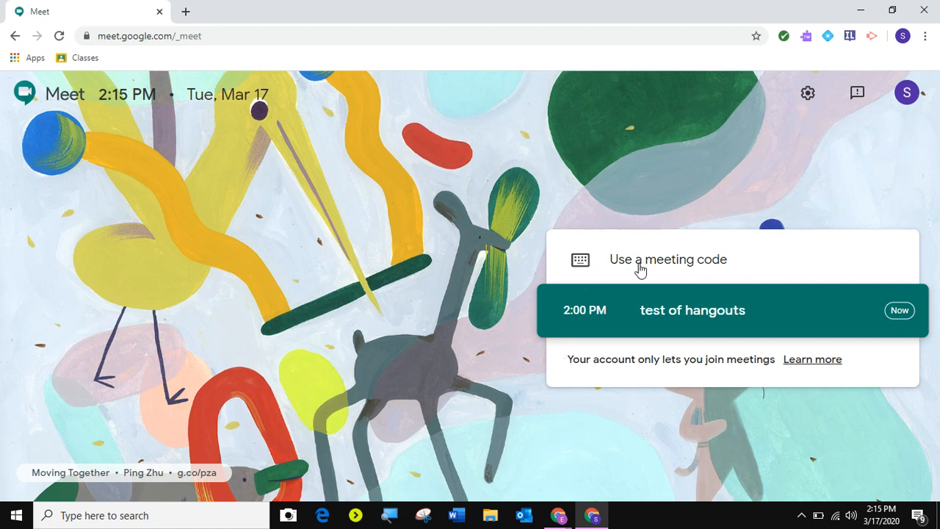
pyautogui.moveTo(484, 300)
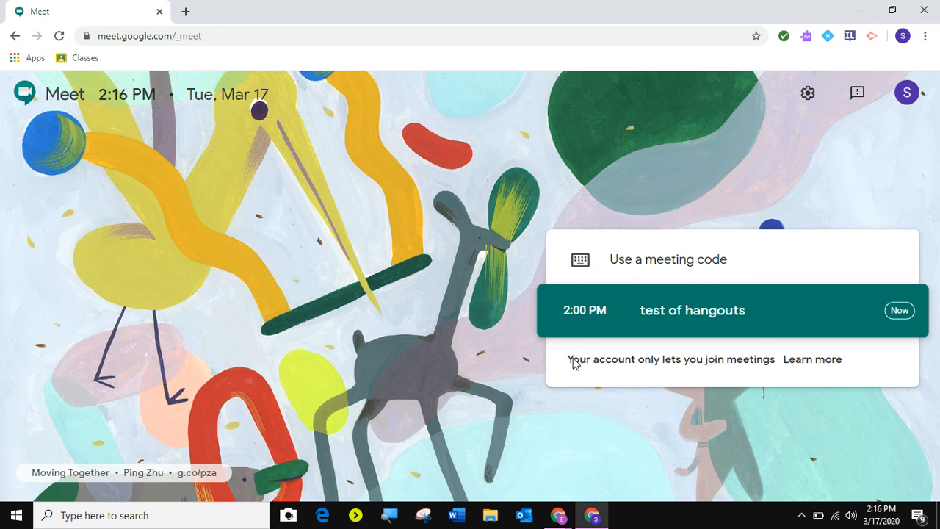
pyautogui.moveTo(663, 374)
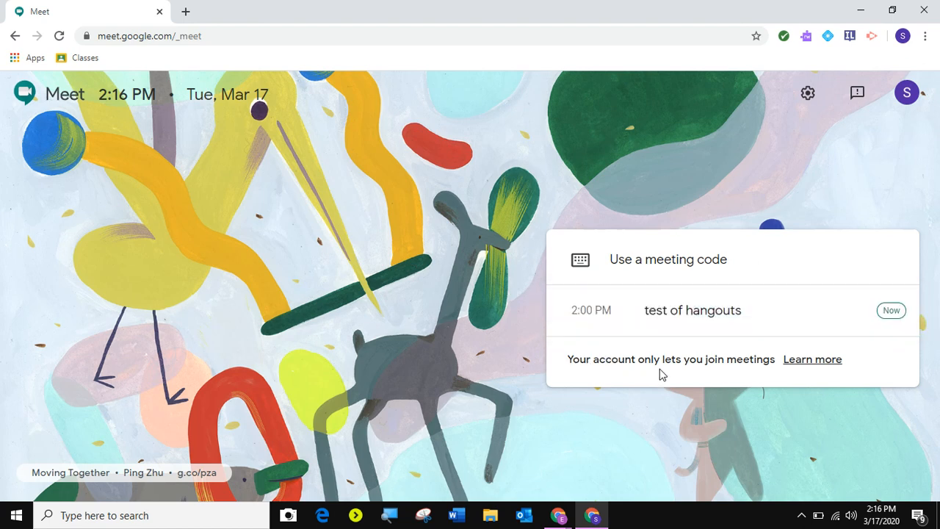
pyautogui.moveTo(753, 370)
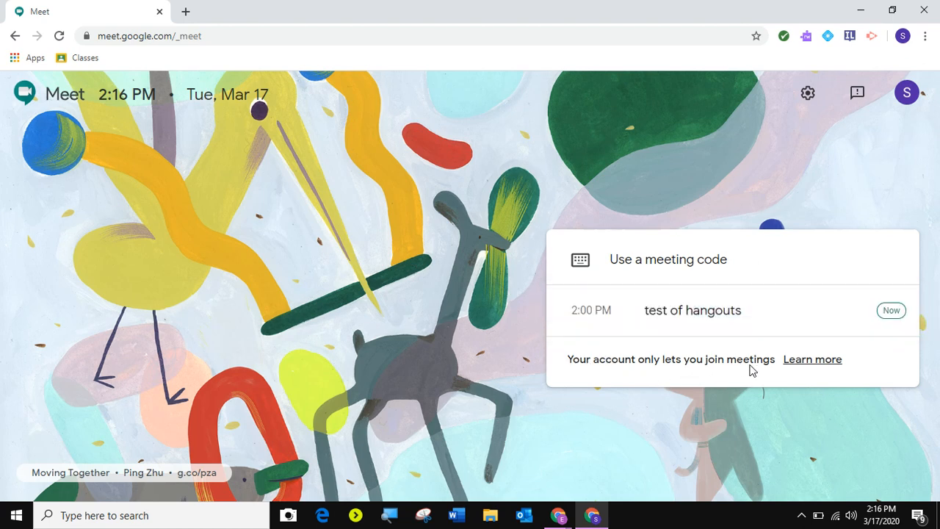
pyautogui.moveTo(672, 254)
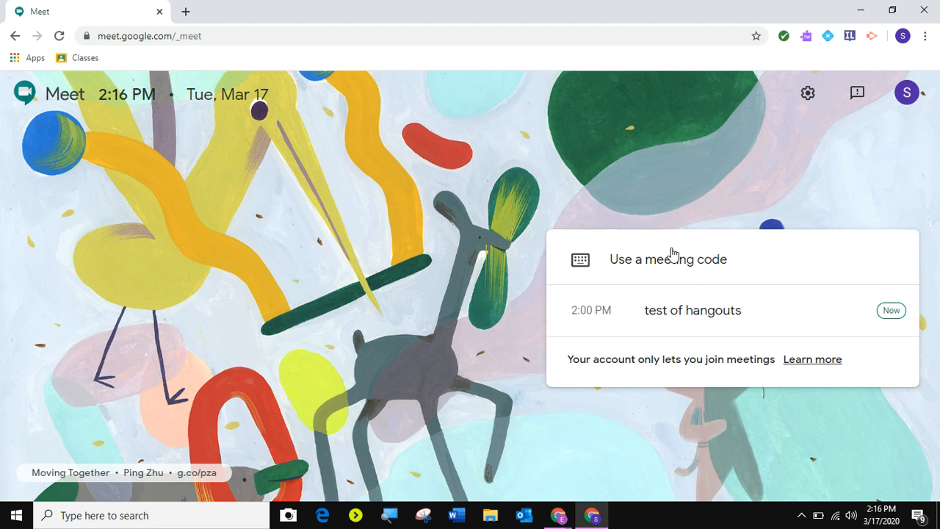
pyautogui.moveTo(722, 288)
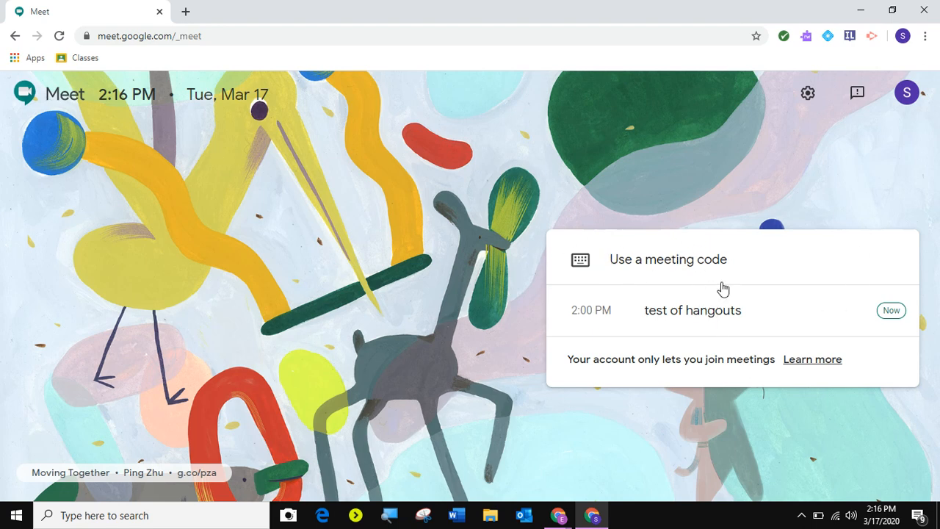
pyautogui.moveTo(655, 369)
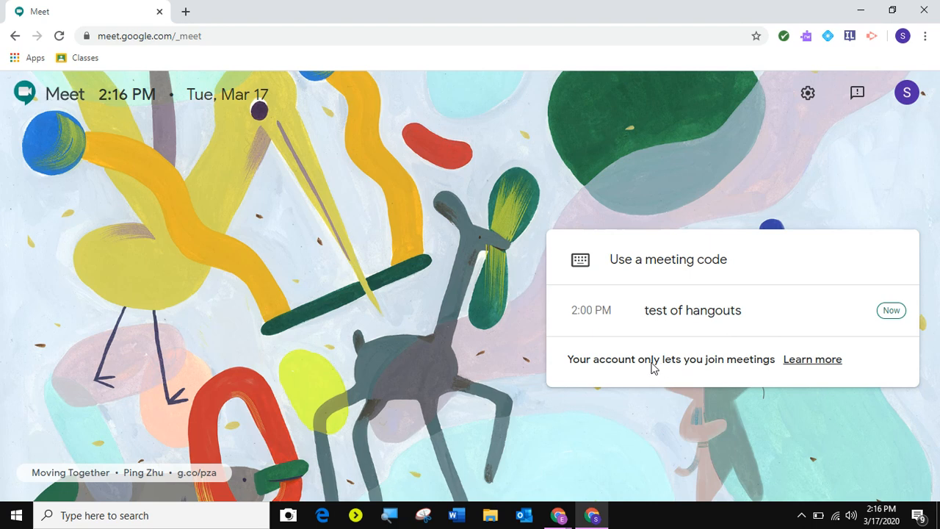
pyautogui.moveTo(562, 515)
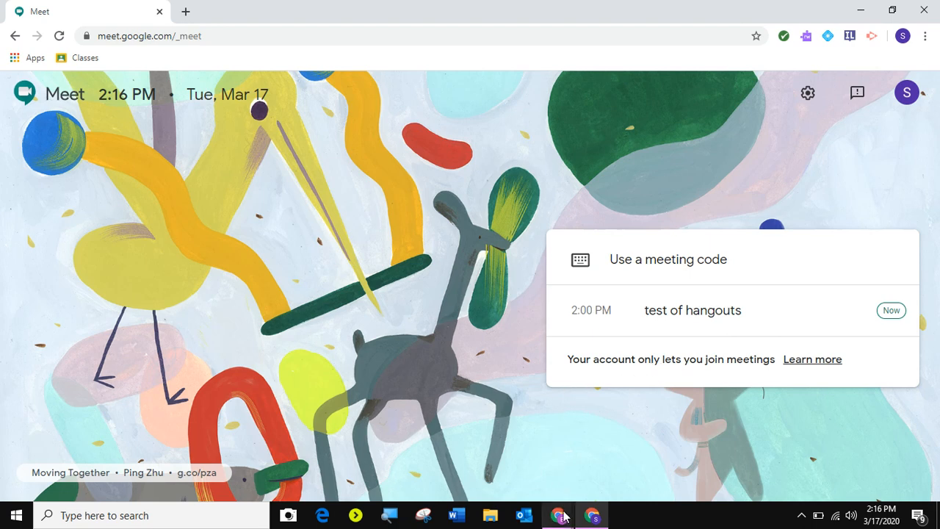